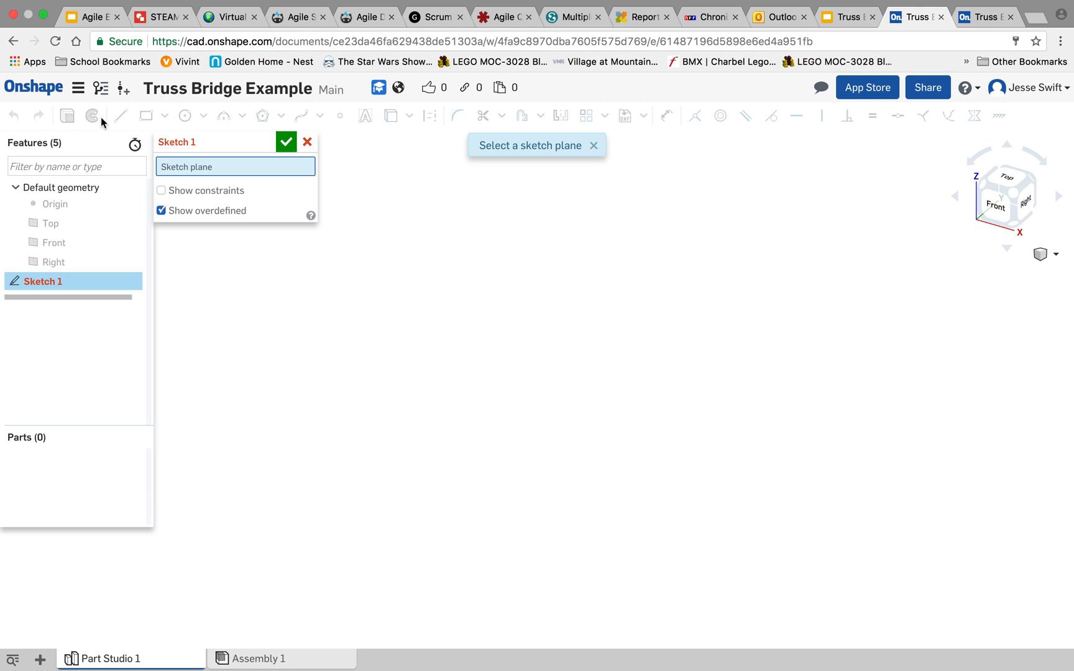
mouse_move(156, 129)
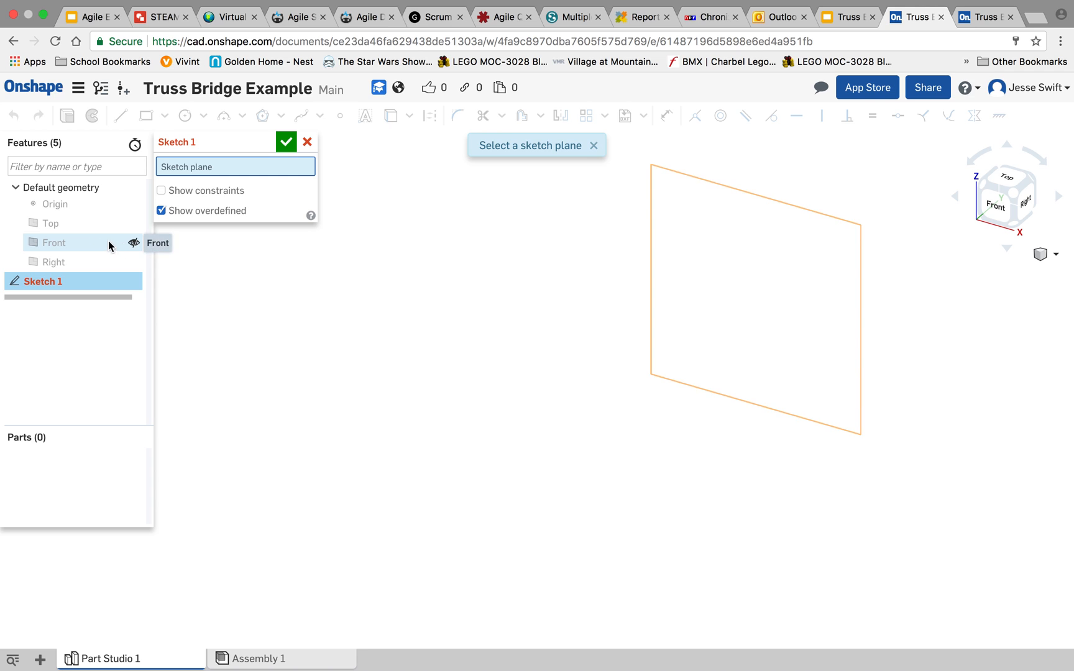
Sketch an 11.3-long thin rectangle on the Front plane and finish Sketch 1.
left_click(48, 242)
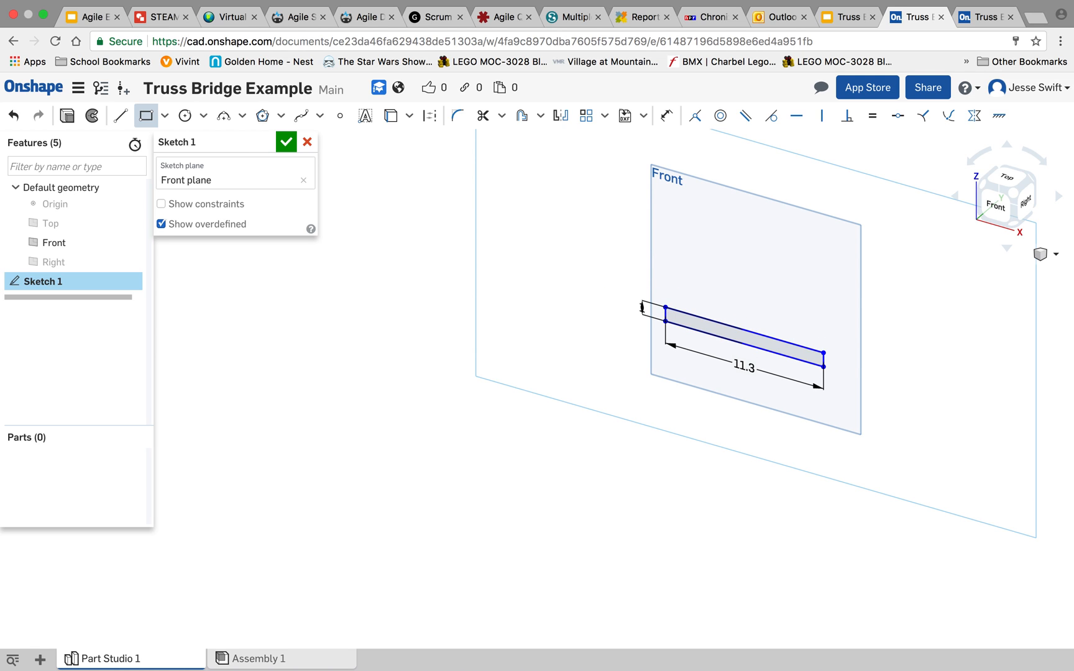
left_click(286, 142)
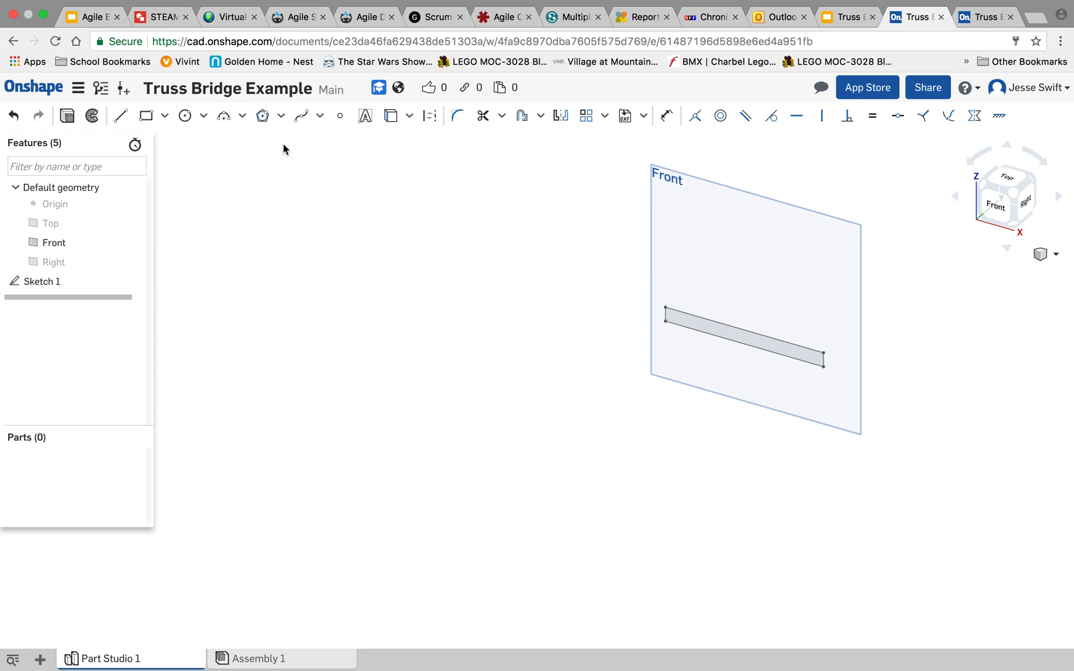
Extrude the rectangle sketch 0.25 cm deep into the solid stick Part 1.
left_click(133, 115)
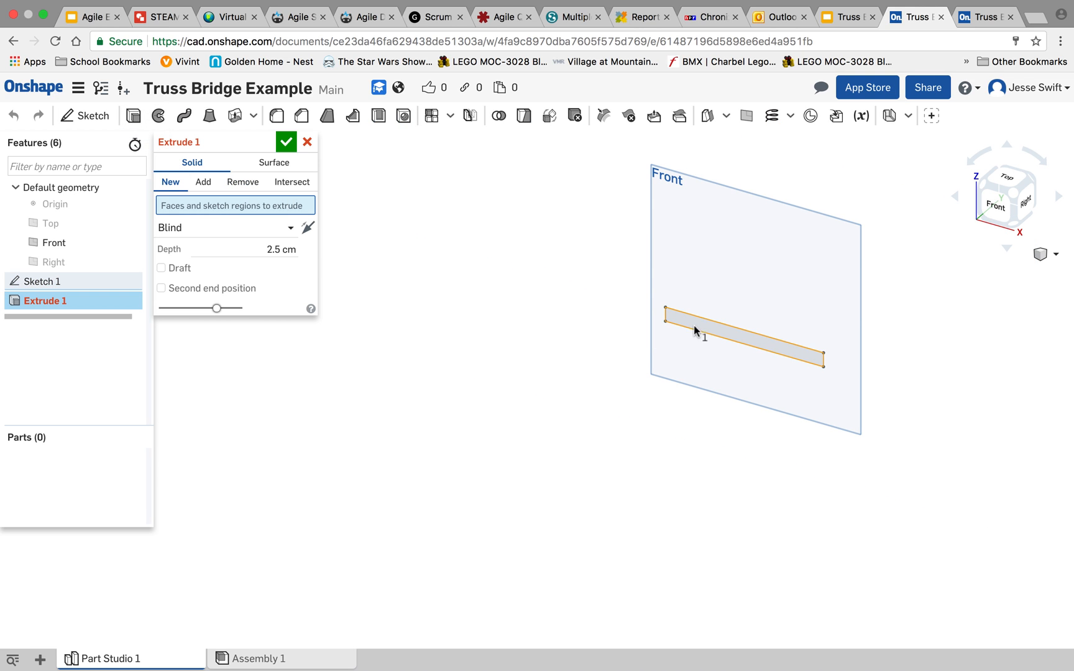
left_click(743, 336)
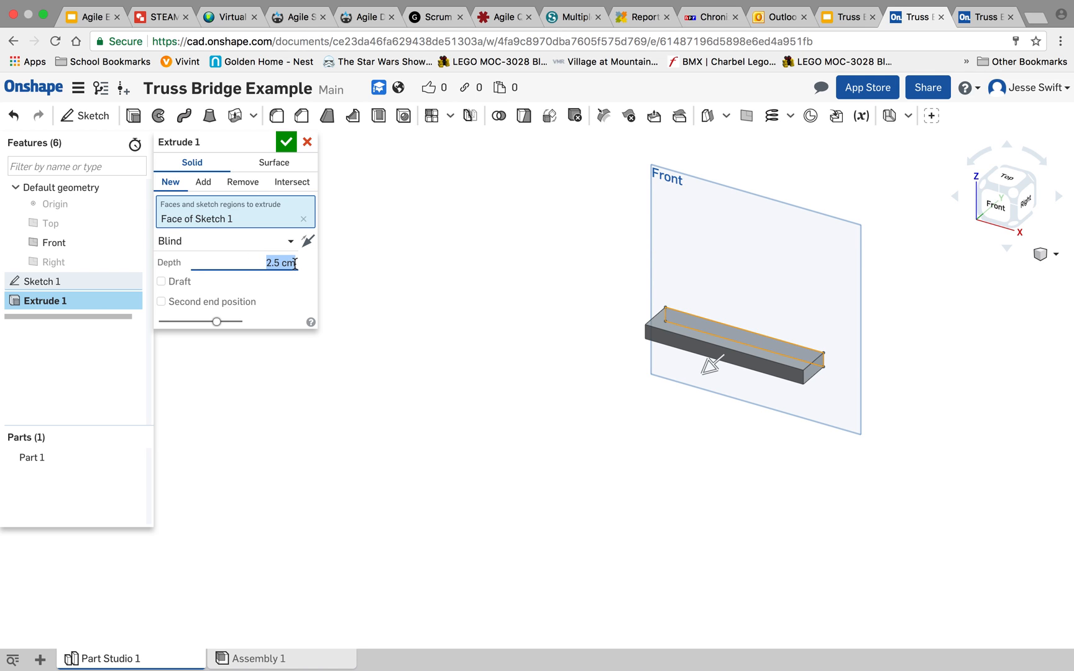
type(".25 cm")
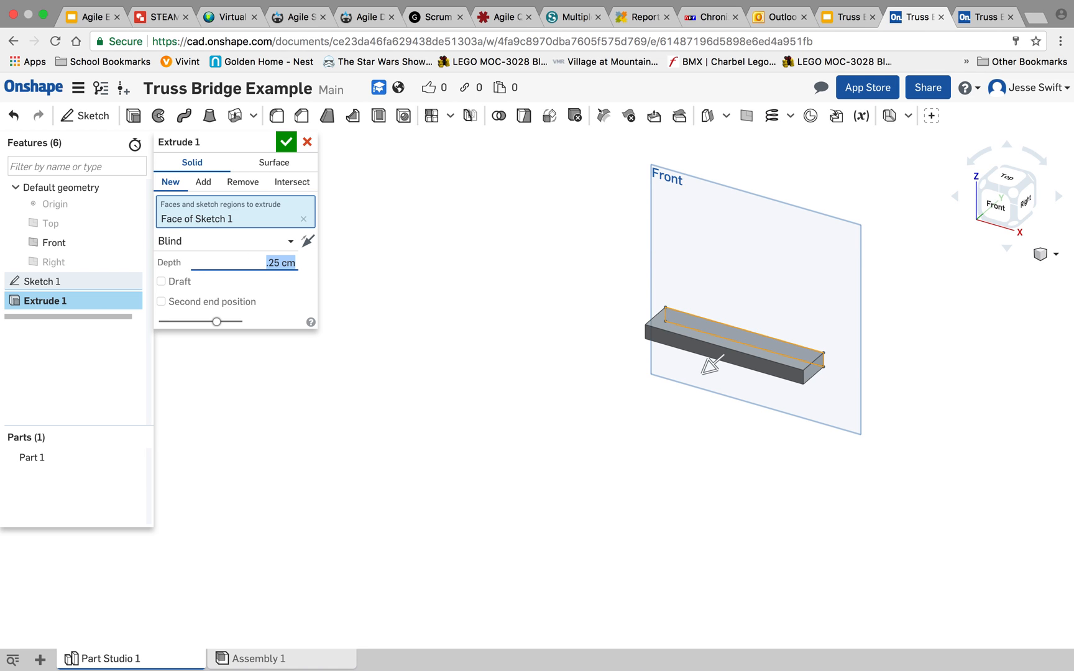
left_click(286, 142)
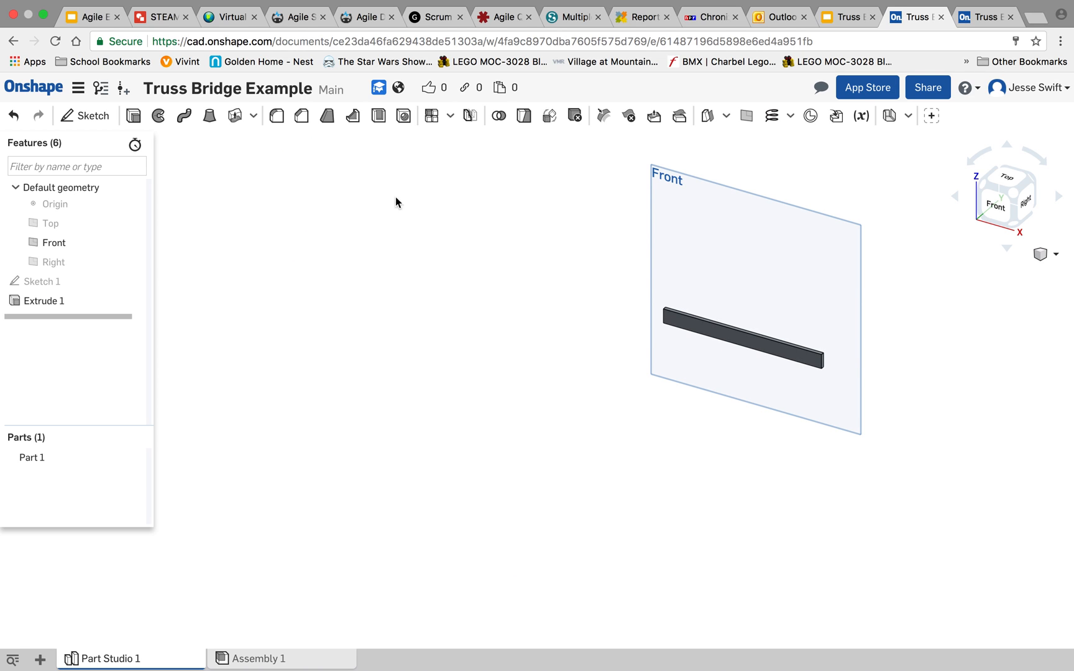
mouse_move(384, 211)
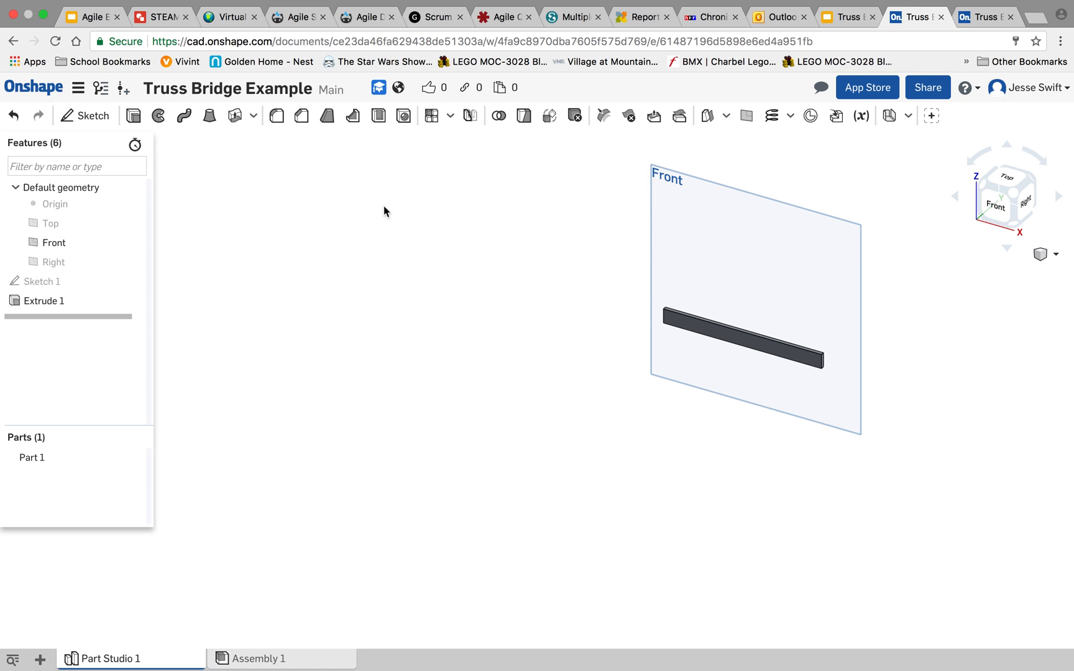
mouse_move(431, 115)
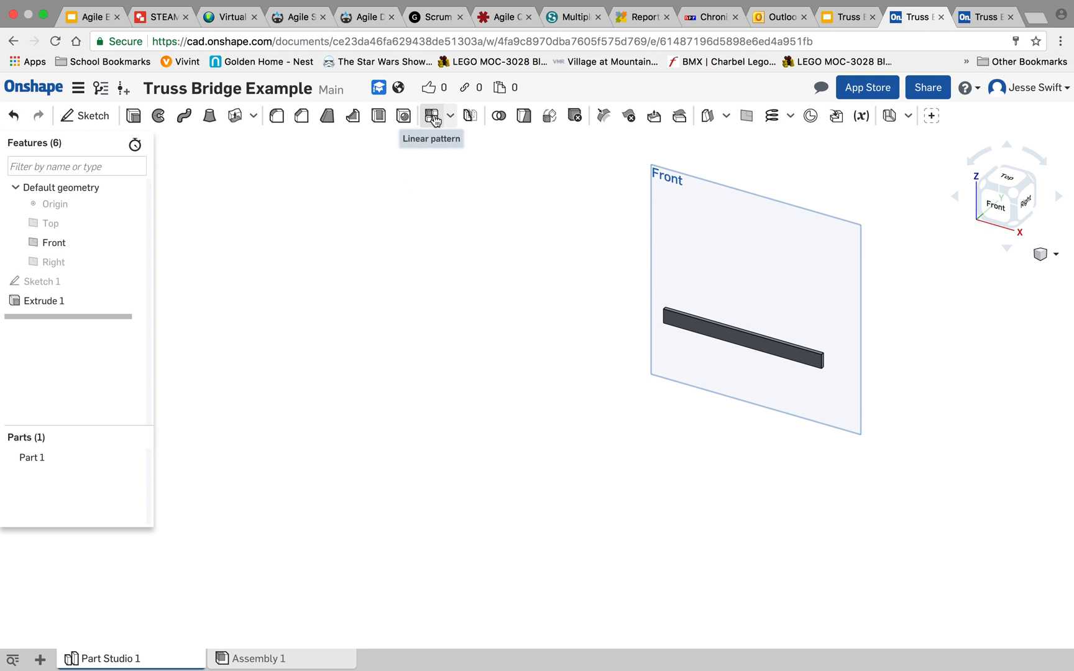
mouse_move(431, 116)
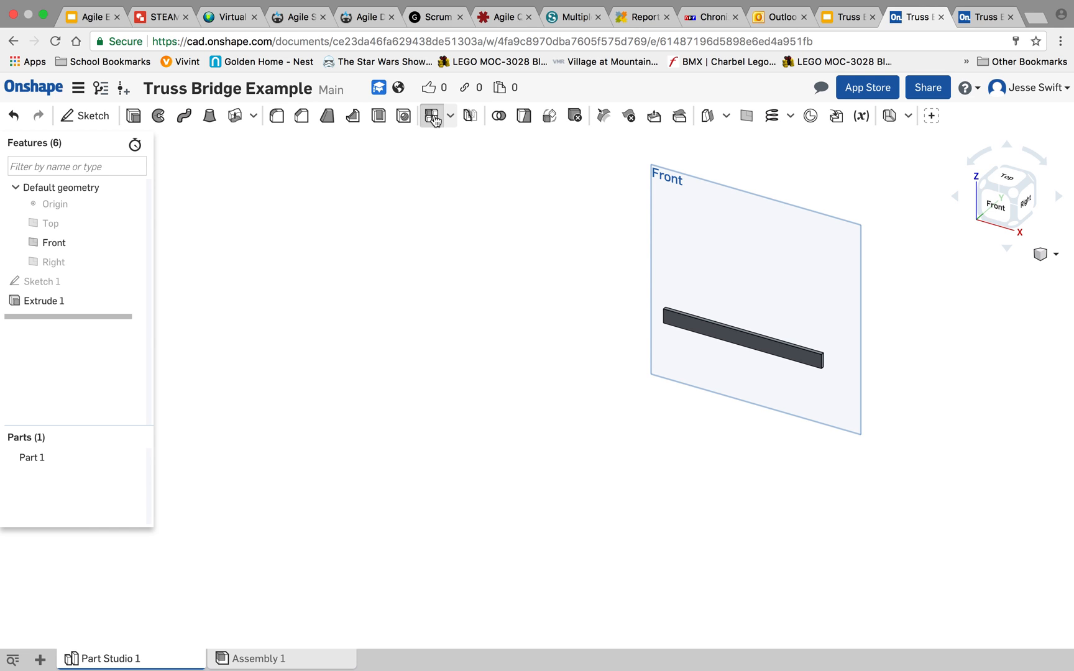
Linear-pattern Extrude 1 into five sticks stacked 0.25 cm apart.
left_click(432, 115)
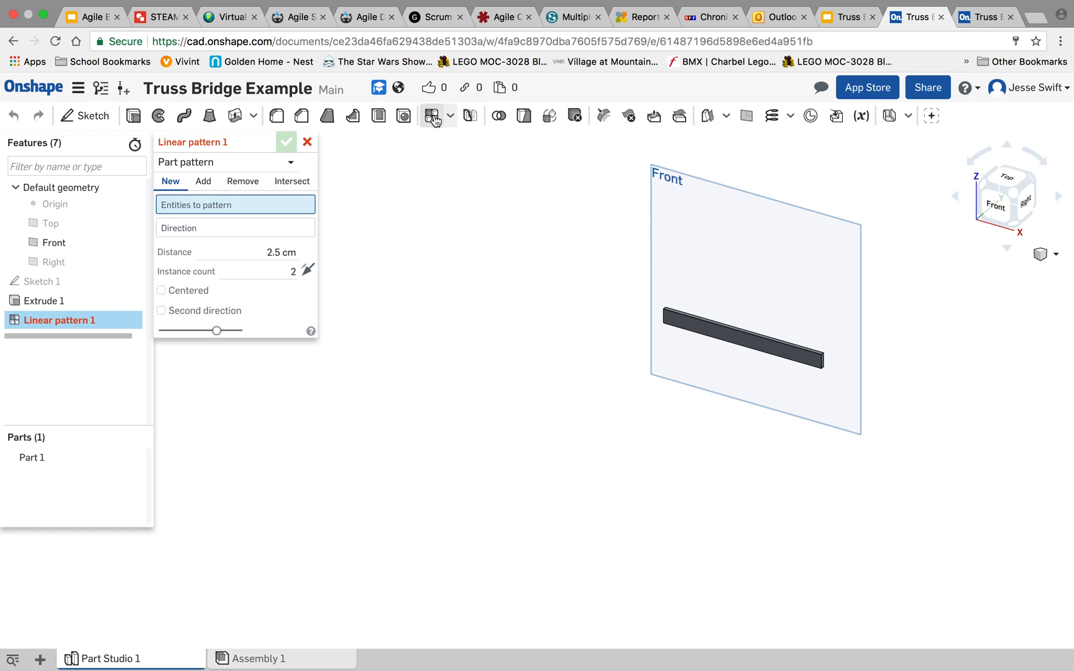
mouse_move(185, 166)
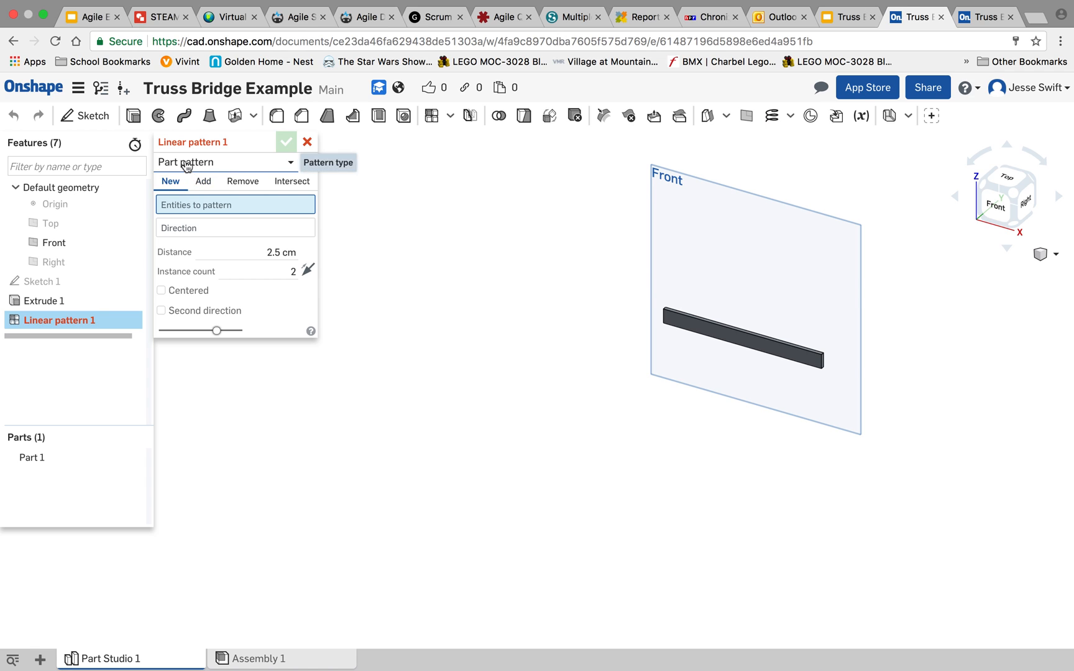
left_click(224, 162)
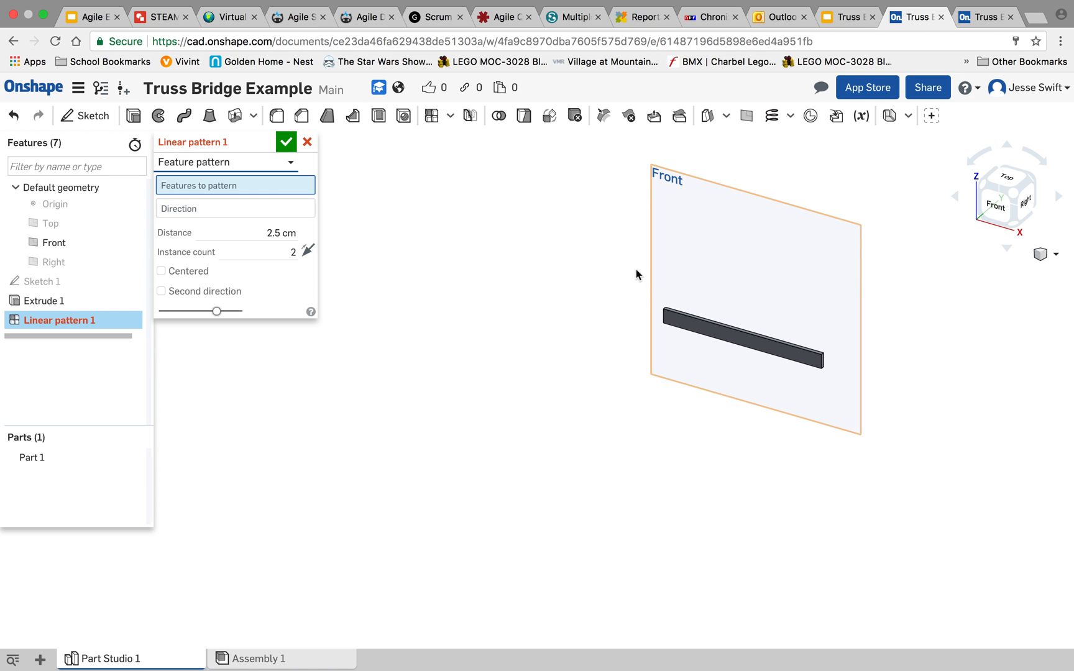
left_click(737, 336)
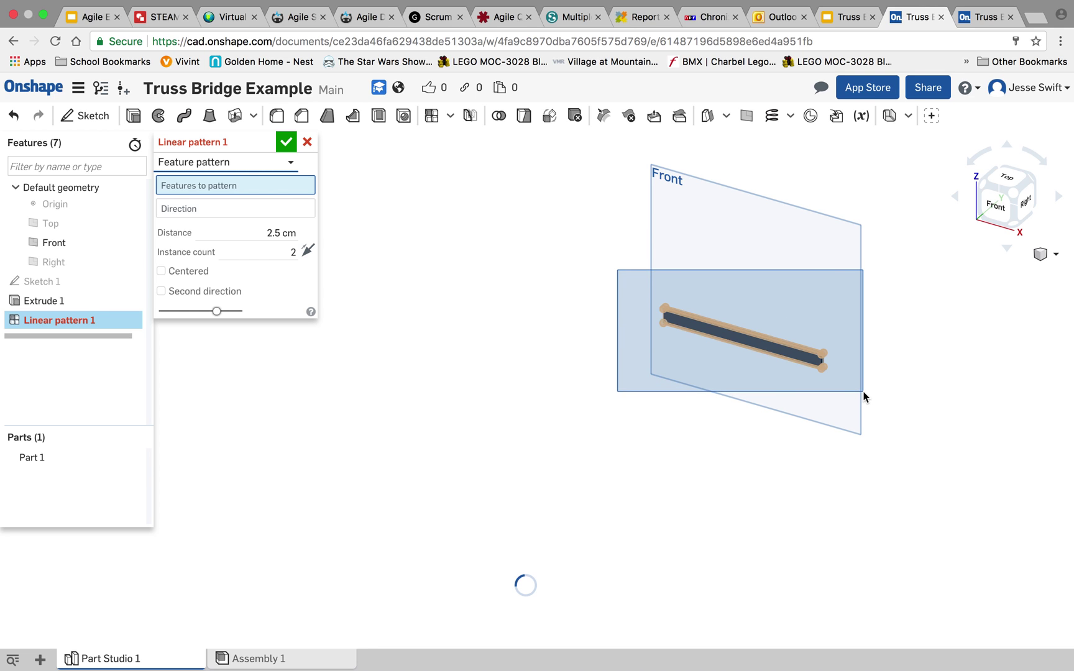
left_click(43, 300)
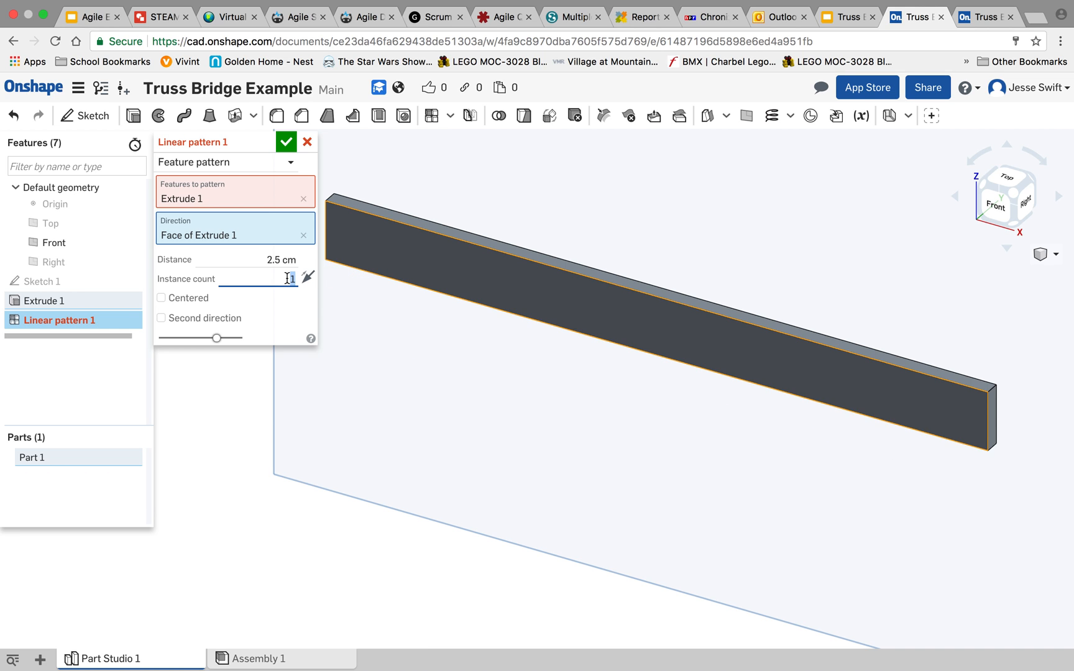
type("5")
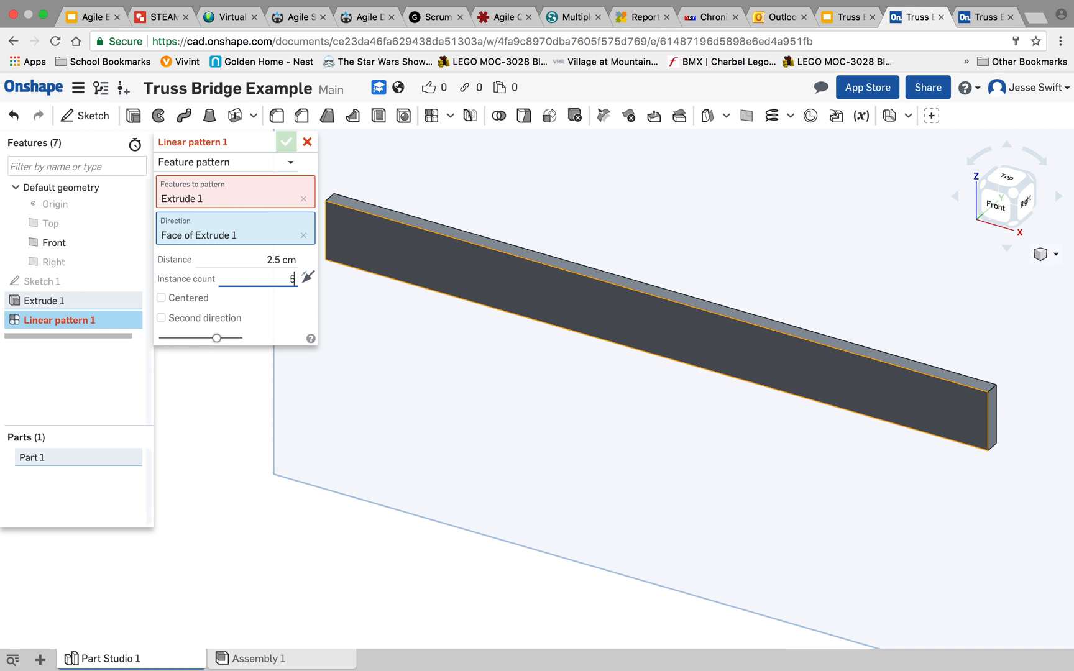
type("5")
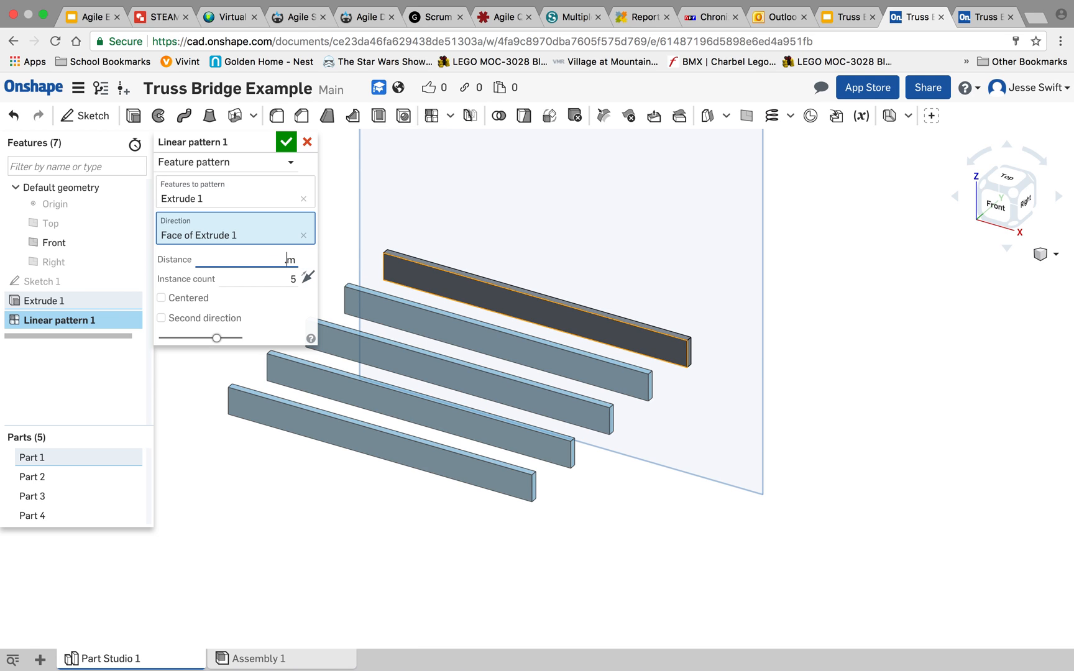
type(".25 cm")
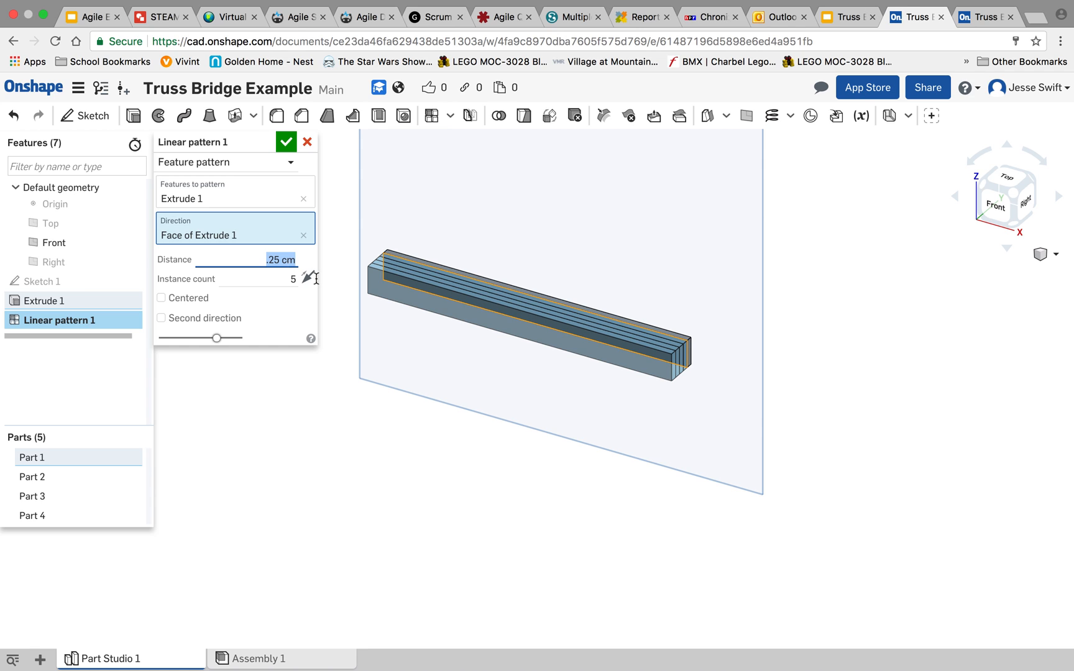
mouse_move(646, 343)
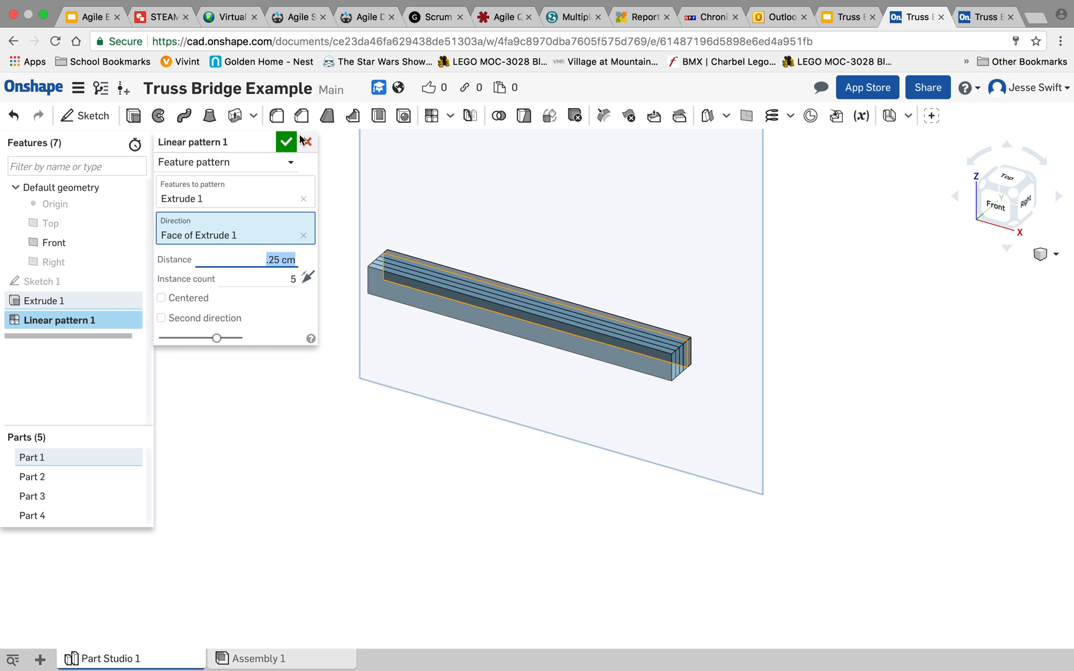
left_click(286, 142)
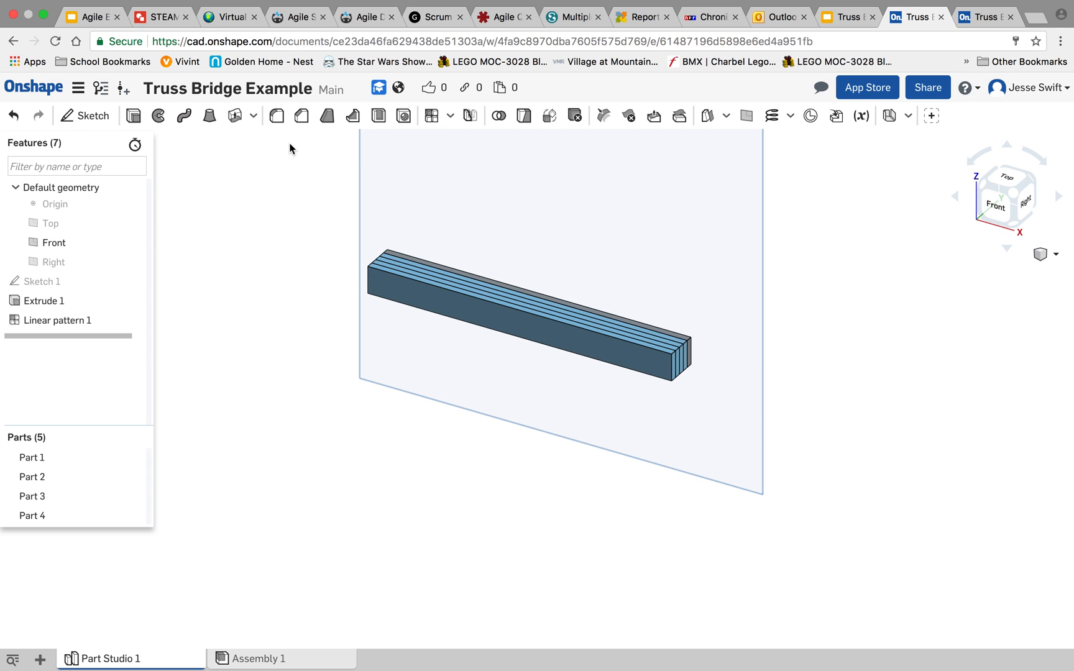
Pattern the five-stick bundle lengthwise, 4 copies 7 cm apart, giving 20 parts.
left_click(431, 115)
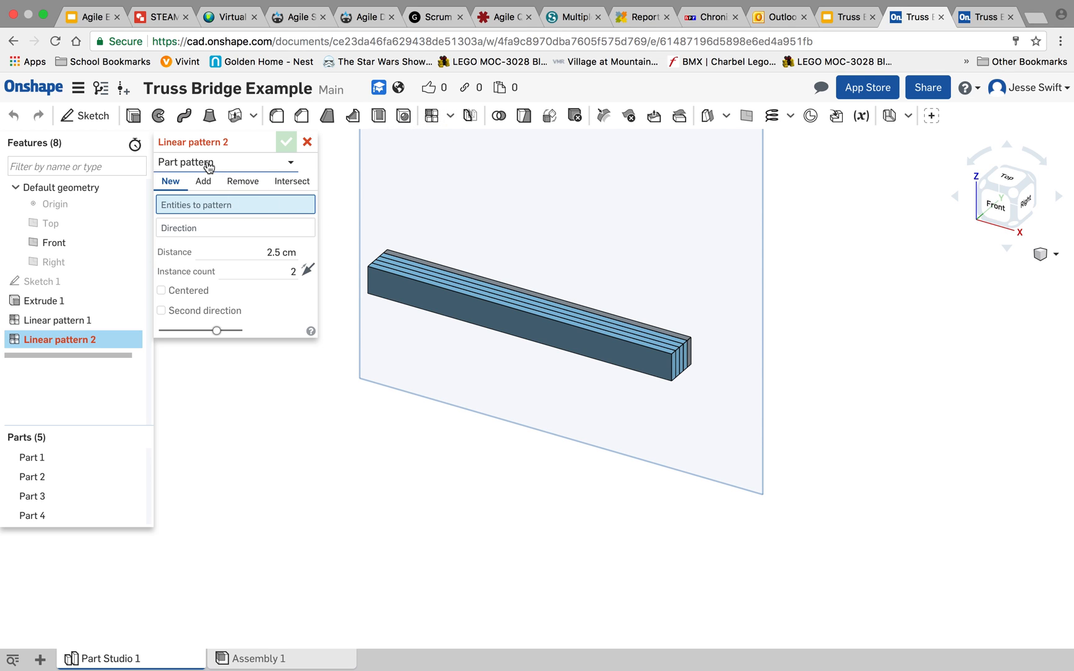
mouse_move(426, 274)
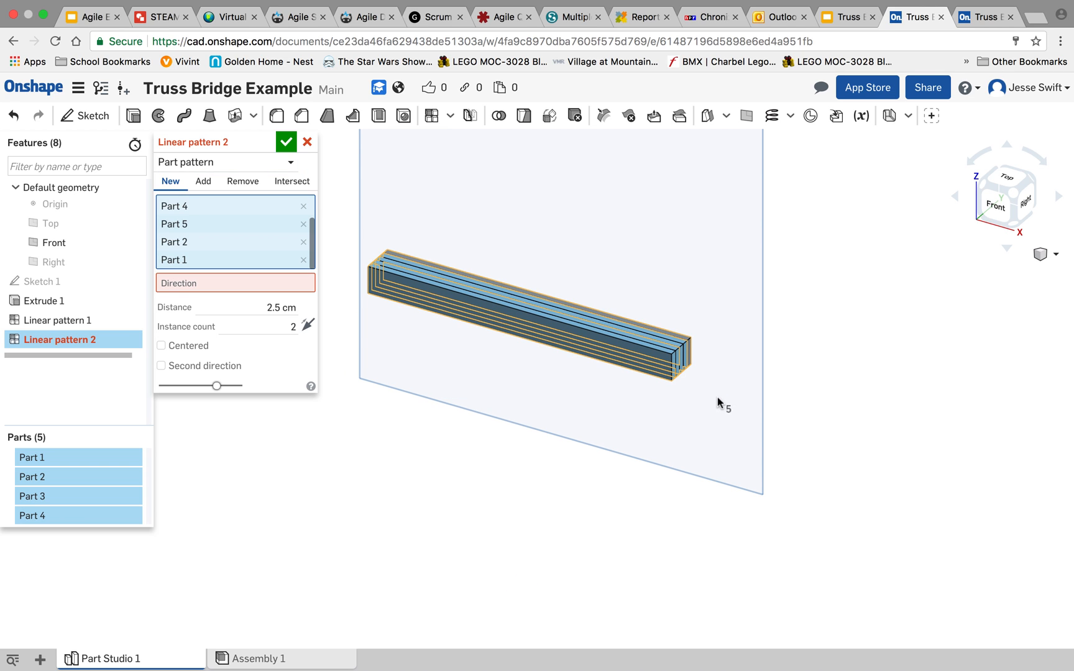
mouse_move(199, 284)
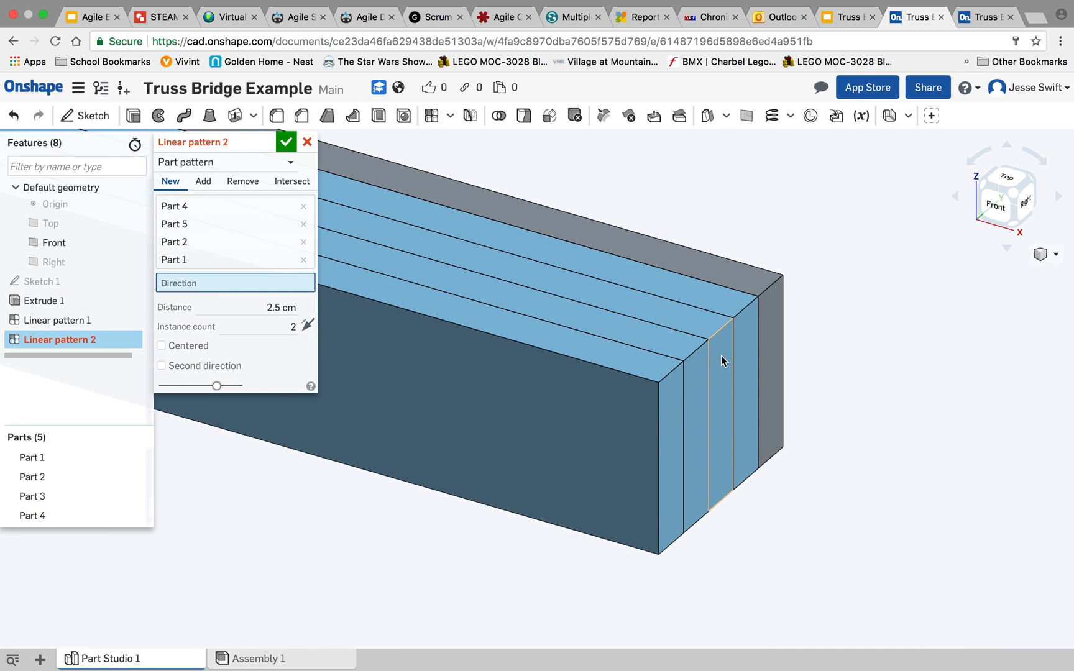
left_click(719, 362)
type("7")
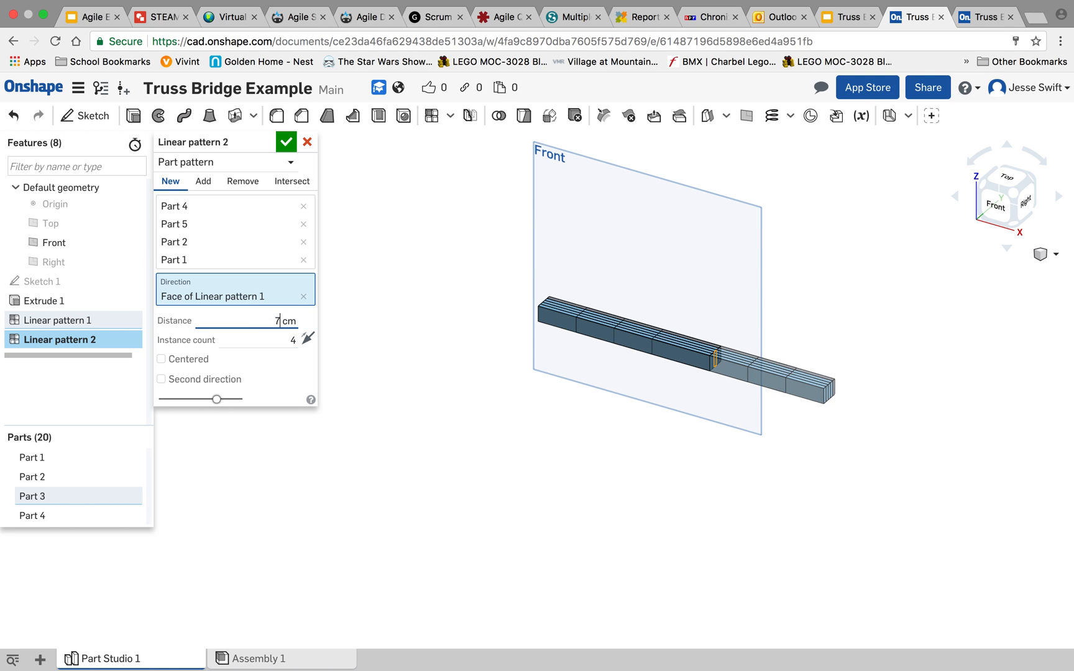
left_click(247, 340)
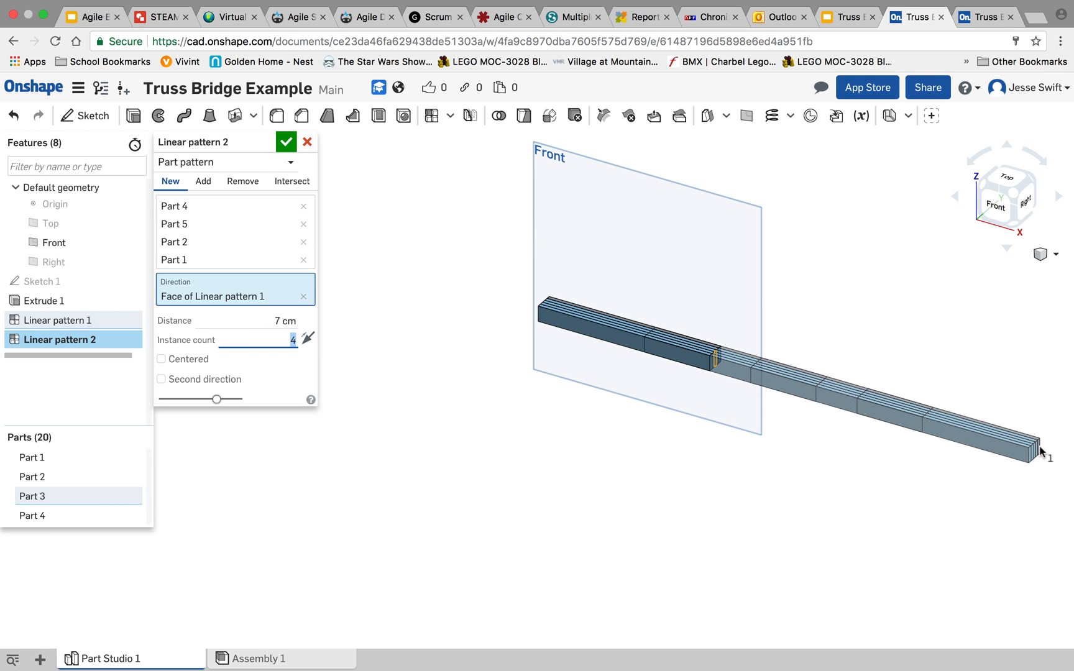
mouse_move(1034, 457)
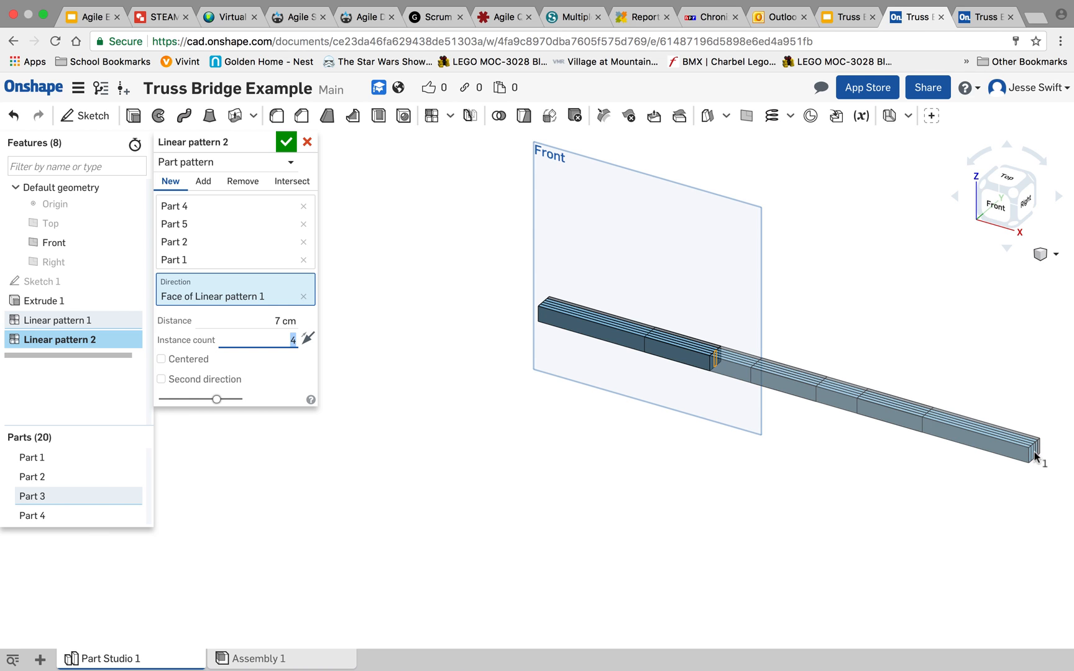
mouse_move(987, 444)
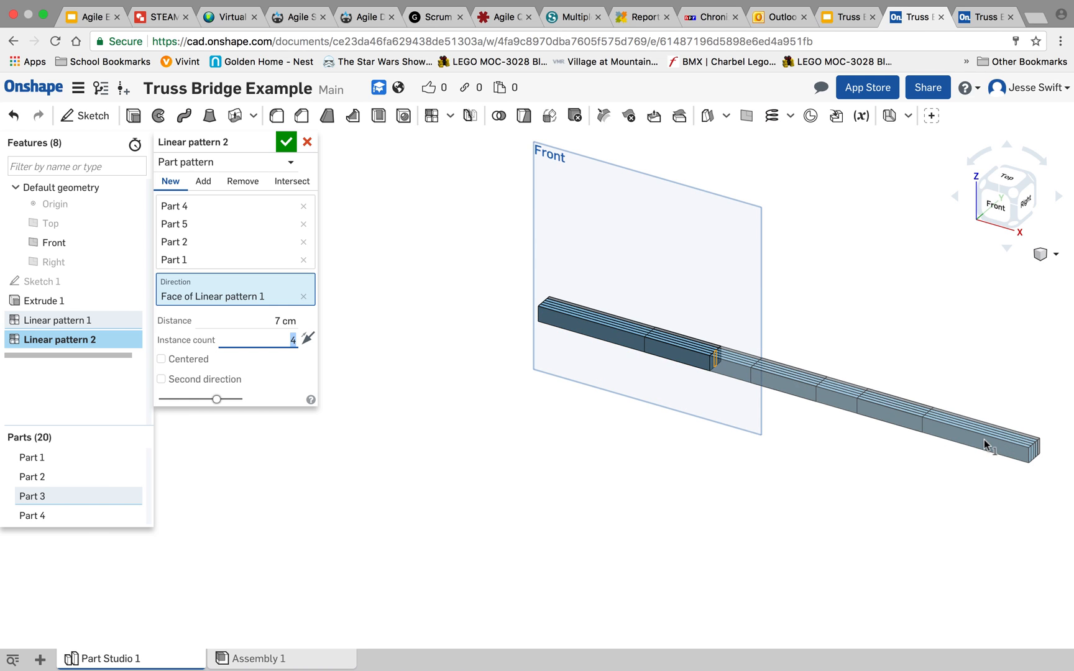
mouse_move(538, 314)
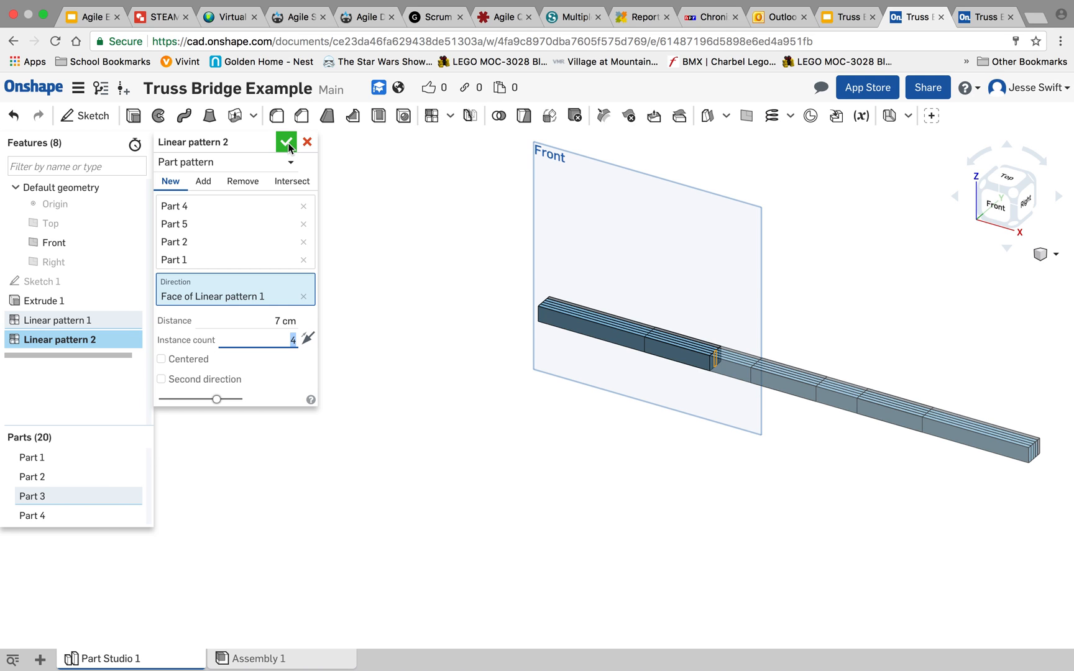
left_click(286, 142)
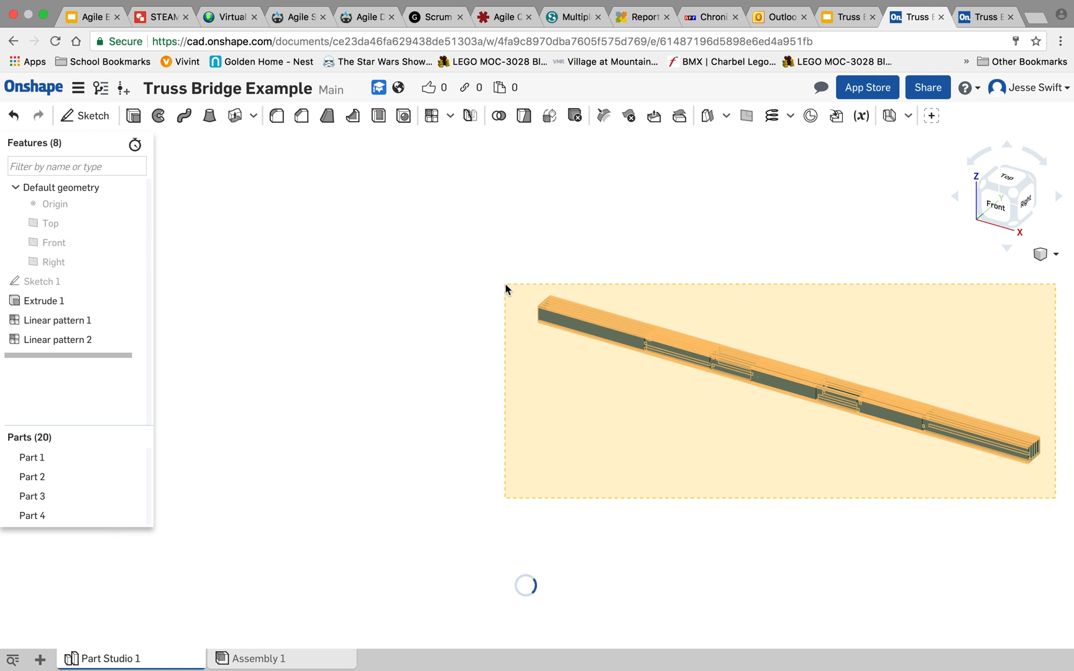
Select all 20 parts and give them a light brown wood appearance.
right_click(583, 331)
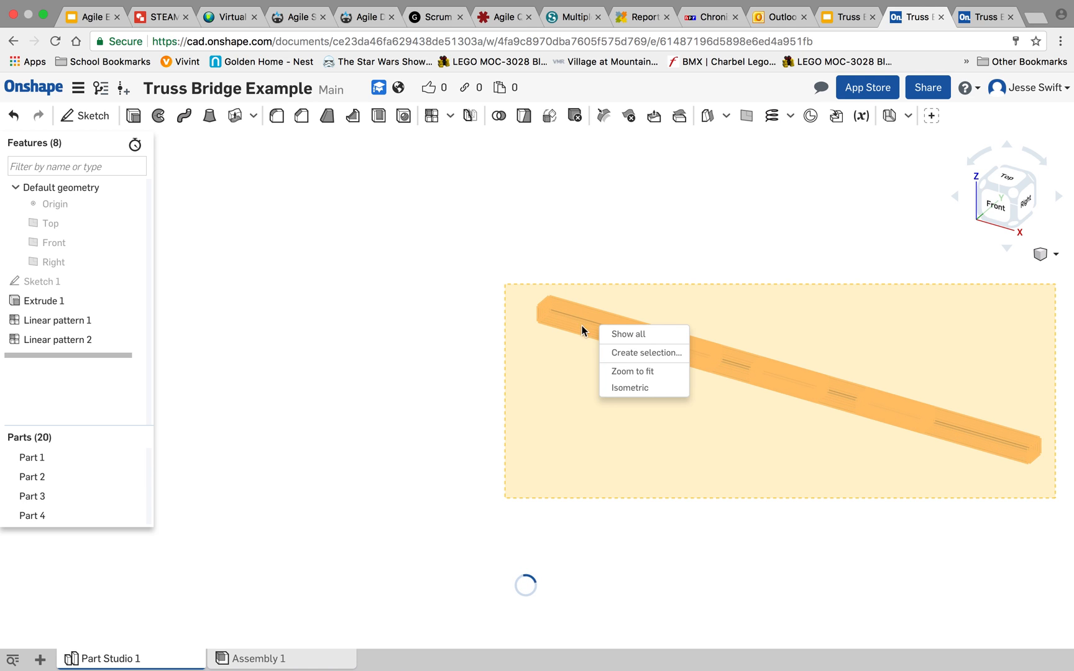
left_click(625, 334)
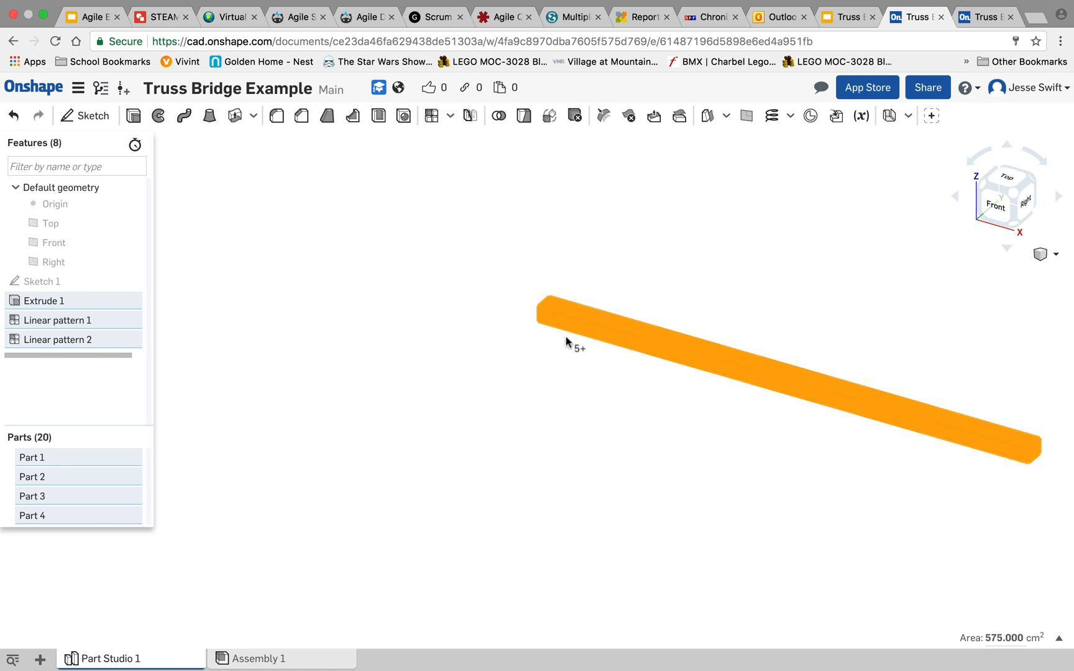
right_click(567, 343)
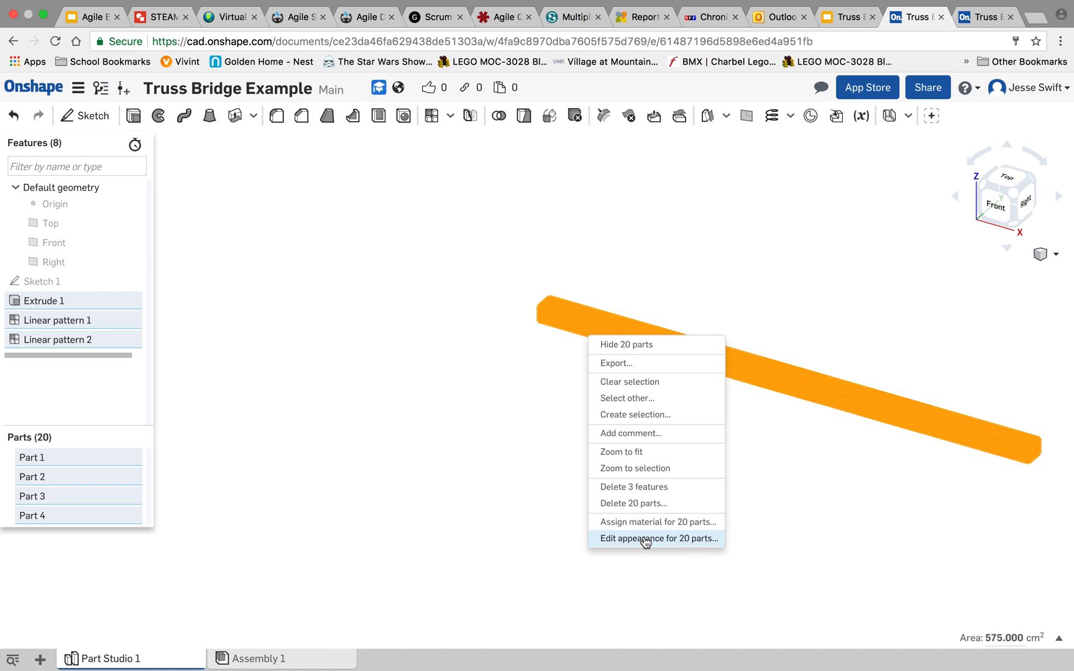
left_click(657, 539)
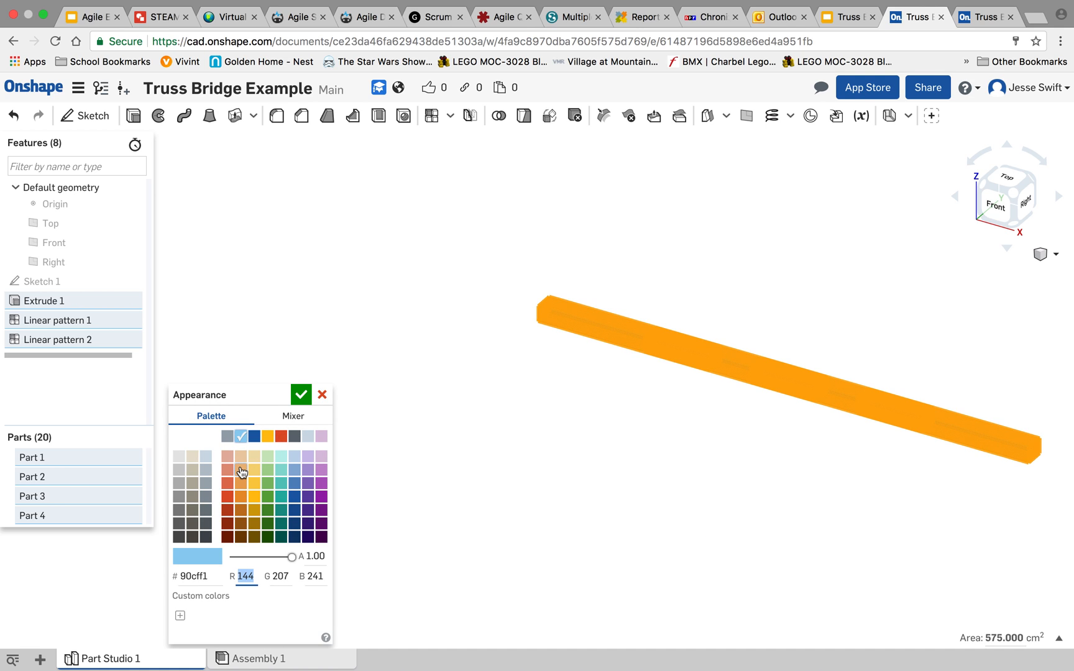
left_click(240, 470)
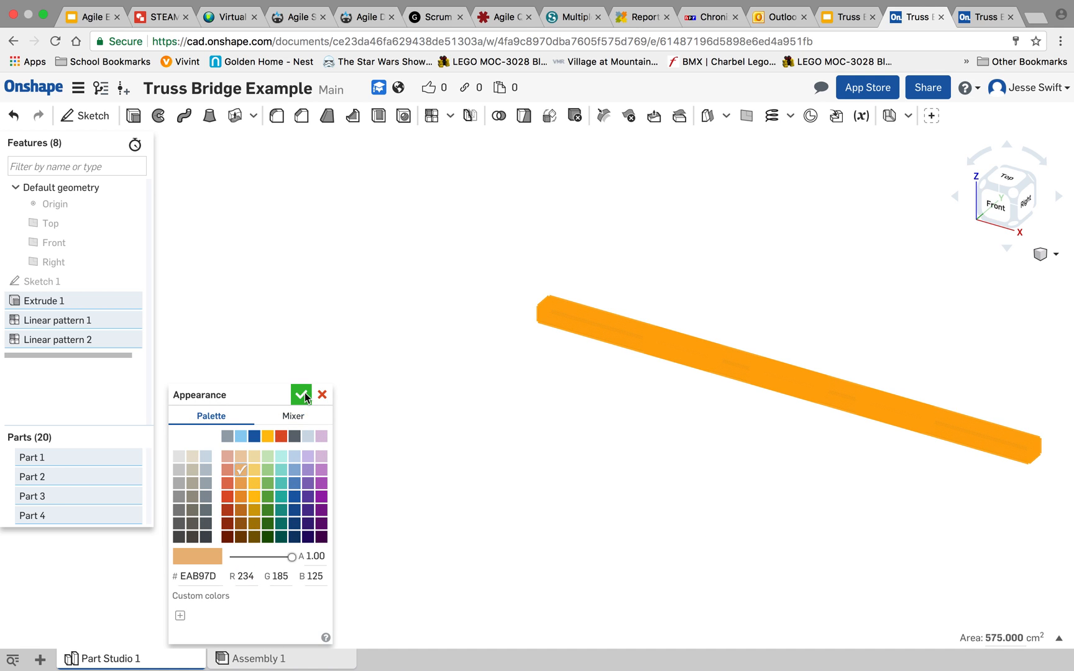
left_click(300, 395)
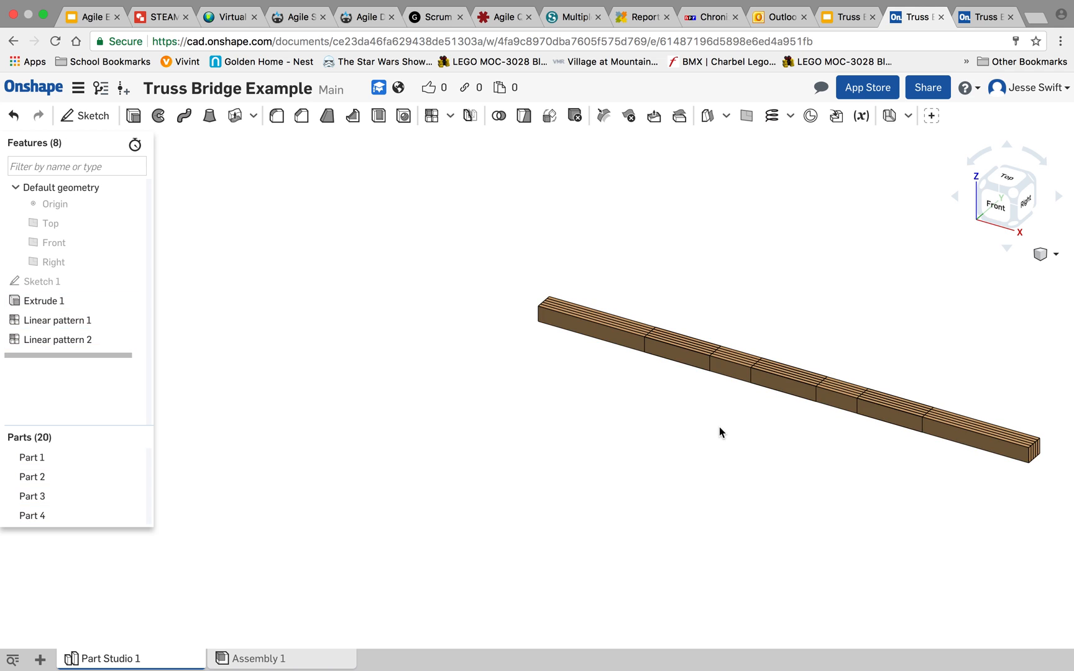
mouse_move(190, 664)
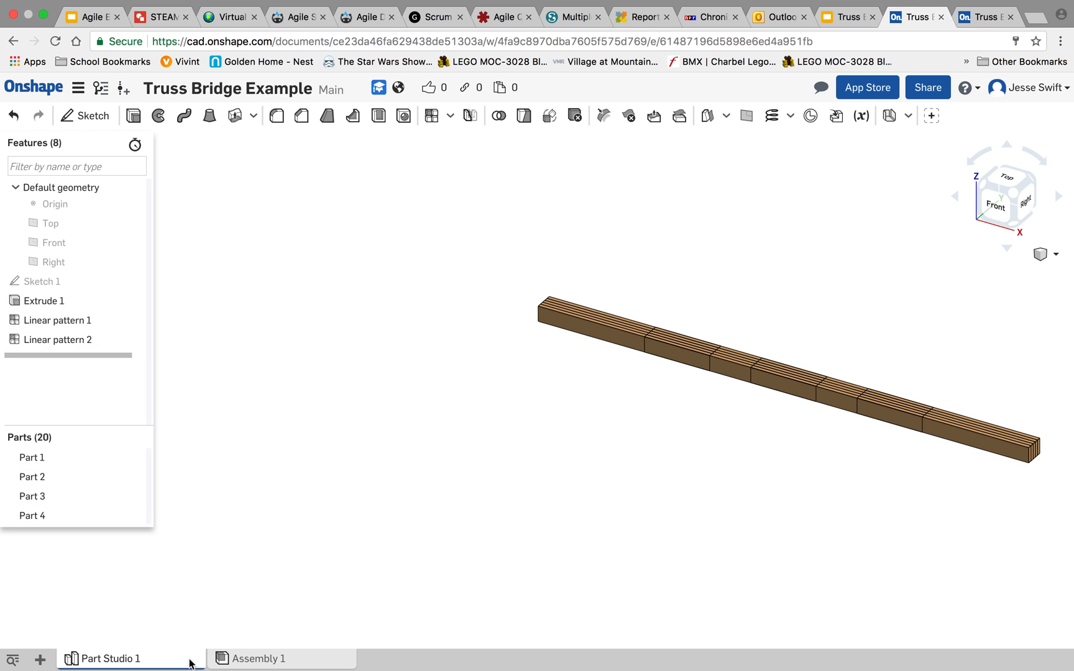
Rename the Part Studio 1 tab to 'Bottom Chord' and open the view options.
right_click(109, 658)
type("Bottom Chord")
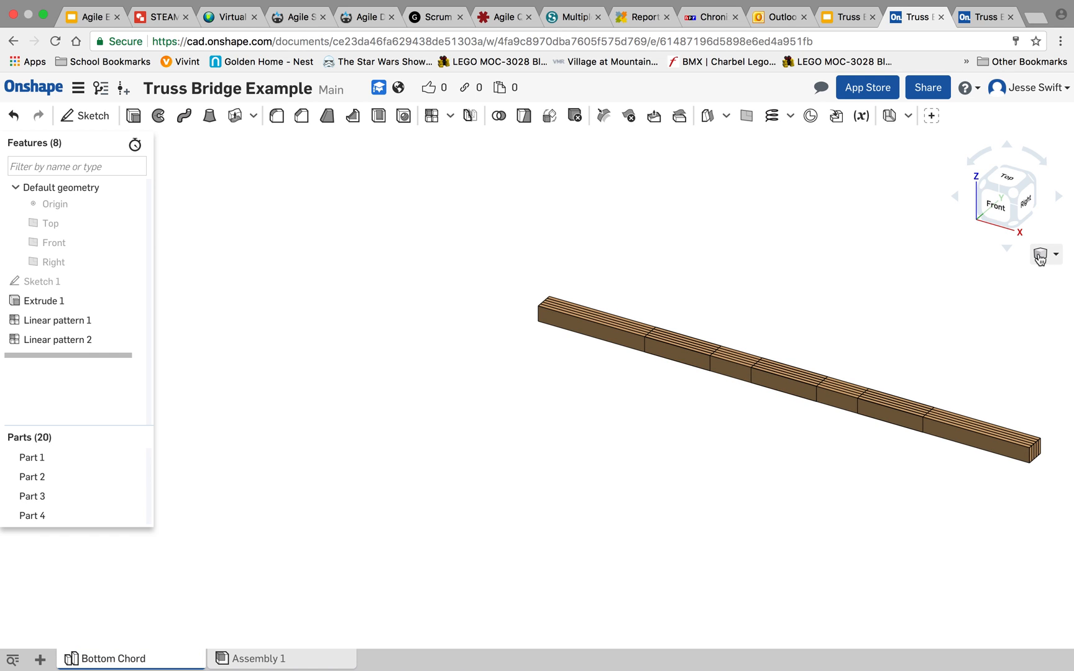
left_click(1055, 255)
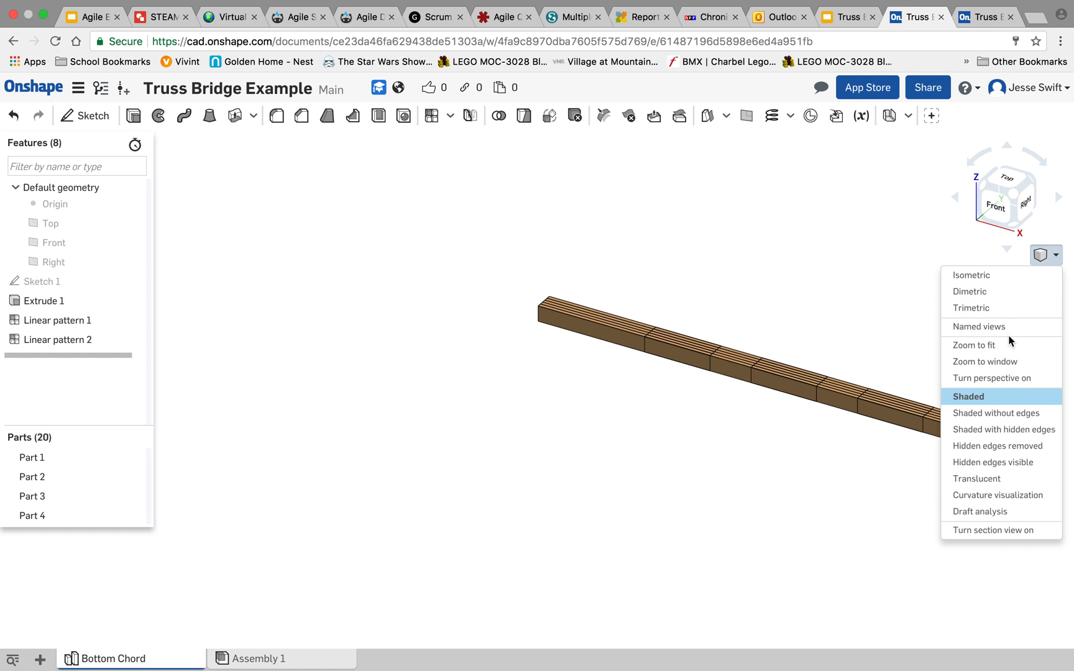